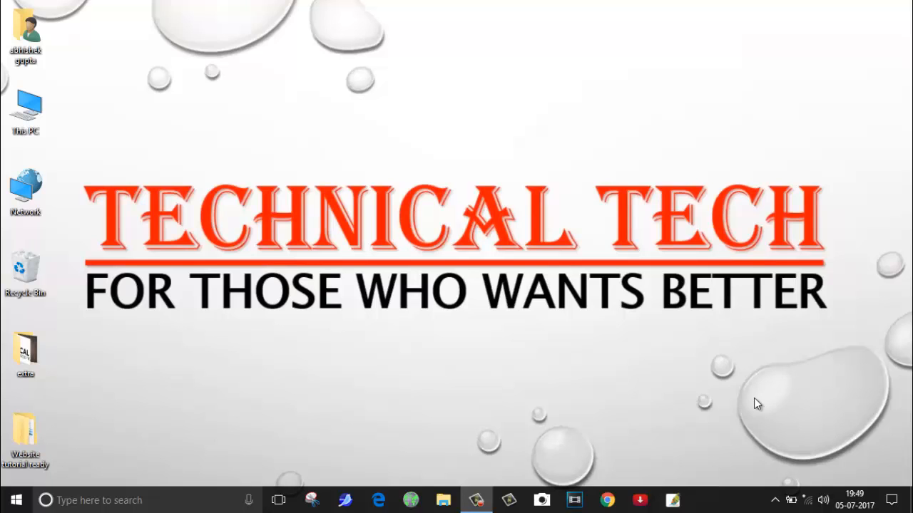
pyautogui.moveTo(806, 503)
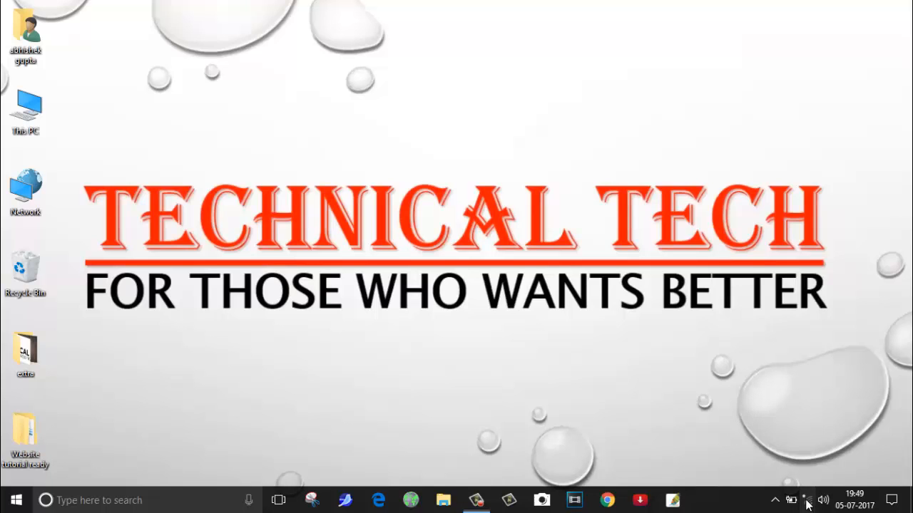
# Step: Begin joining the ABHISHEK Wi-Fi network from the taskbar network flyout
pyautogui.click(806, 500)
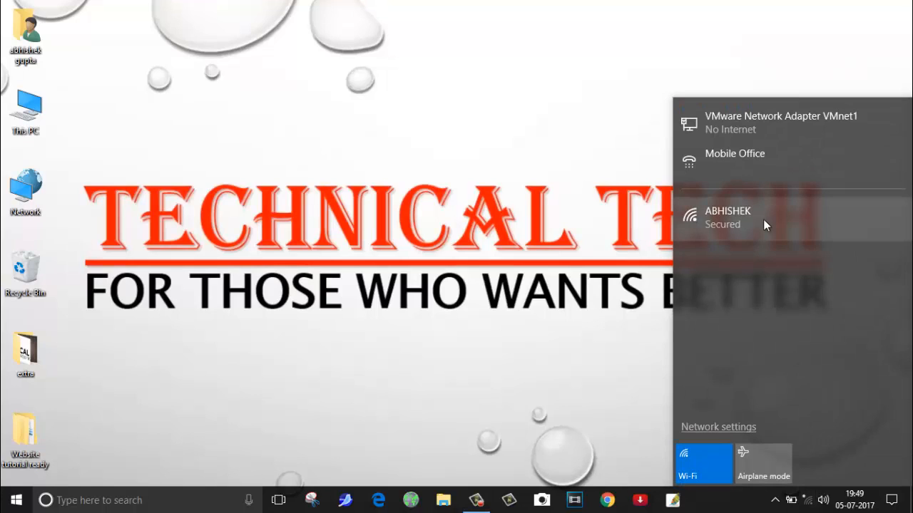
pyautogui.moveTo(750, 244)
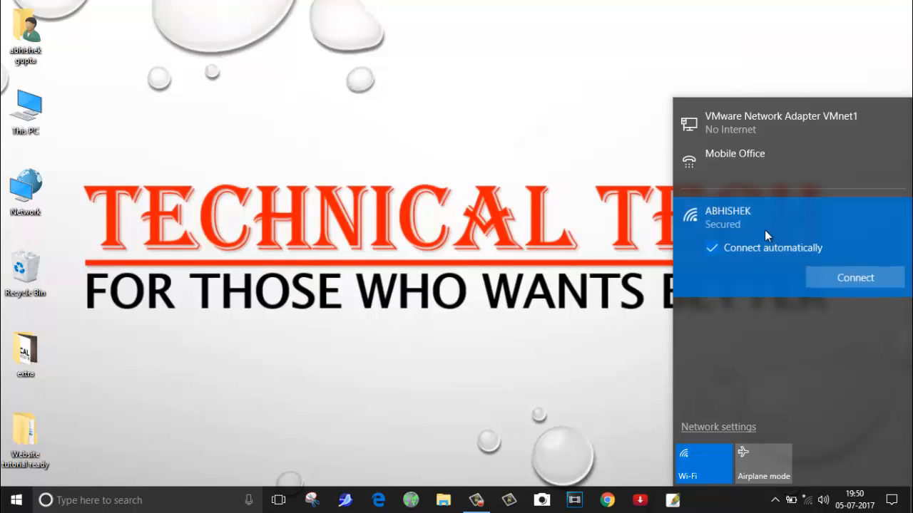
pyautogui.click(854, 277)
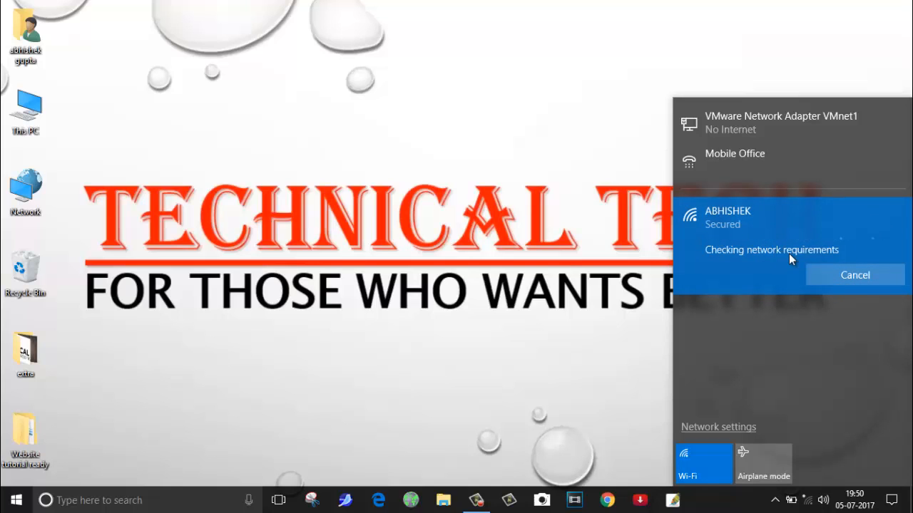
pyautogui.moveTo(755, 229)
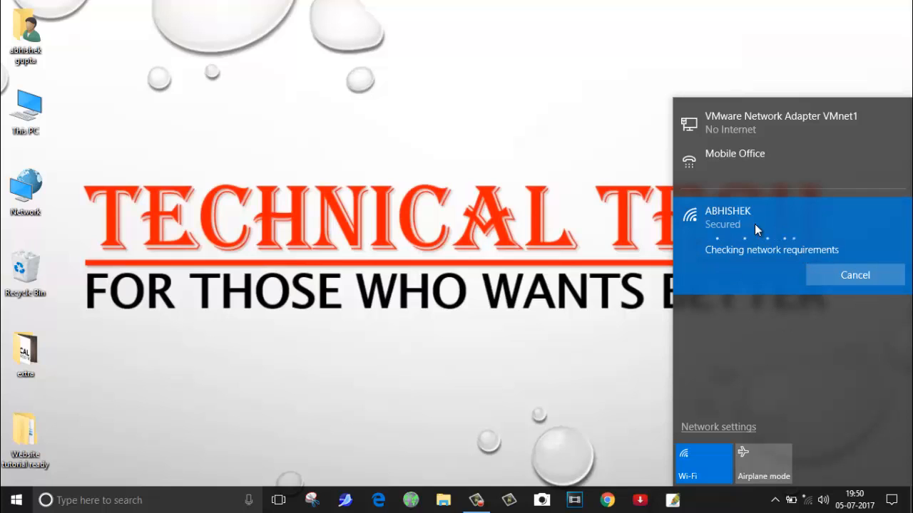
pyautogui.moveTo(718, 426)
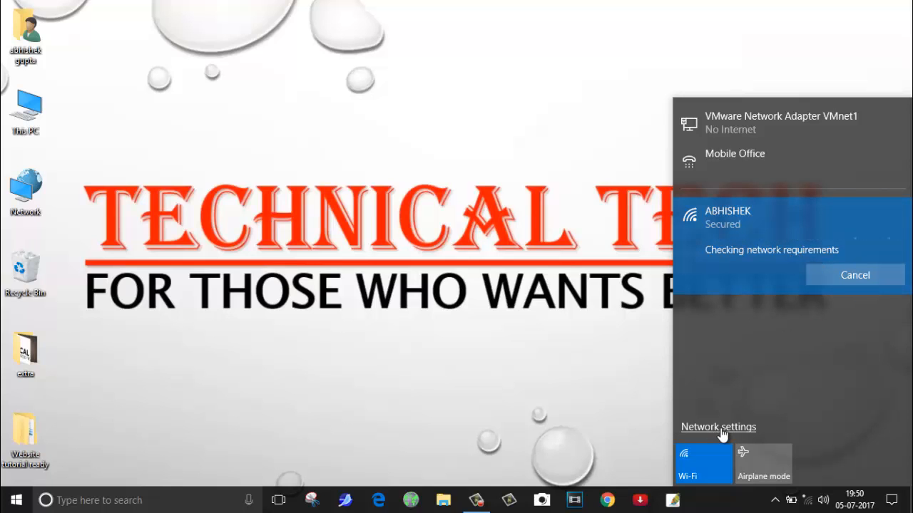
# Step: Go from the flyout's Network settings to the Manage known networks list
pyautogui.click(718, 426)
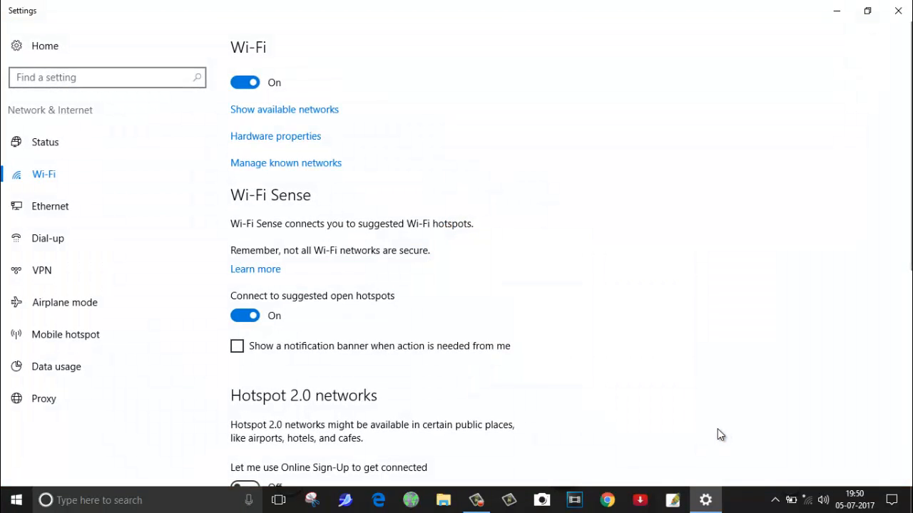
pyautogui.moveTo(44, 174)
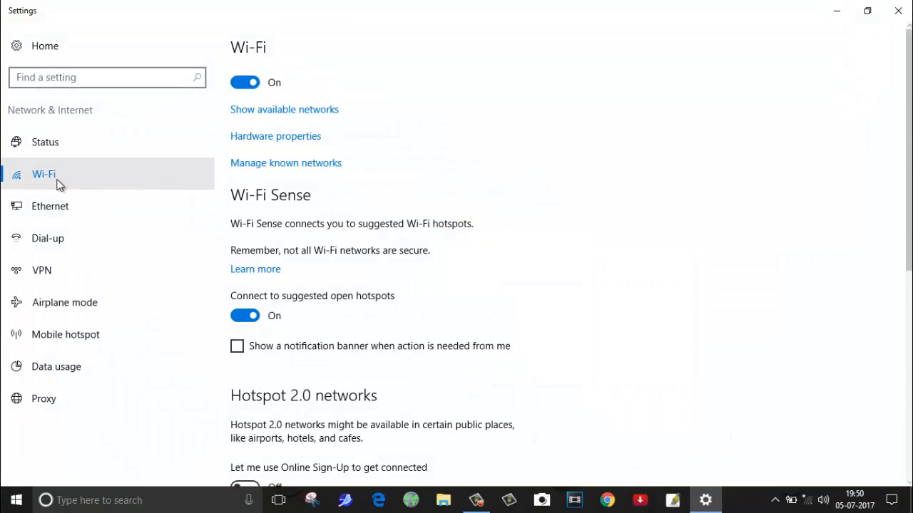
pyautogui.moveTo(286, 163)
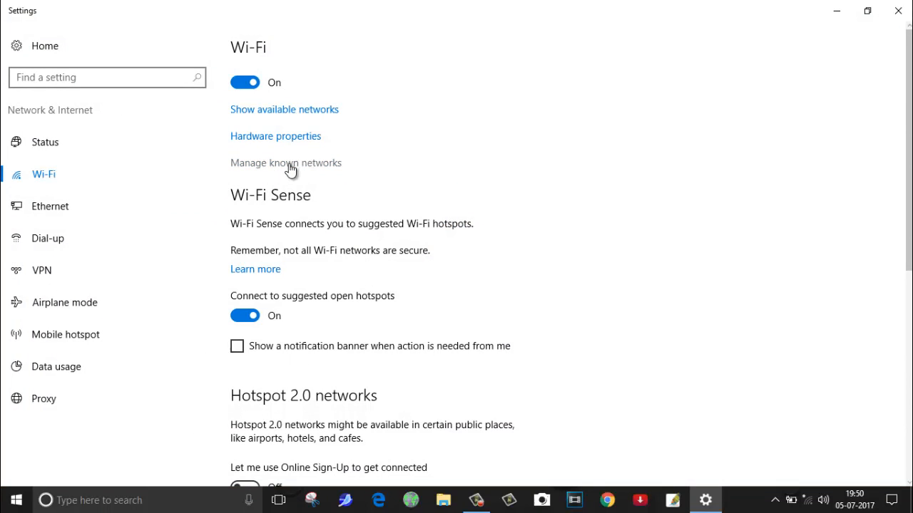
pyautogui.click(285, 163)
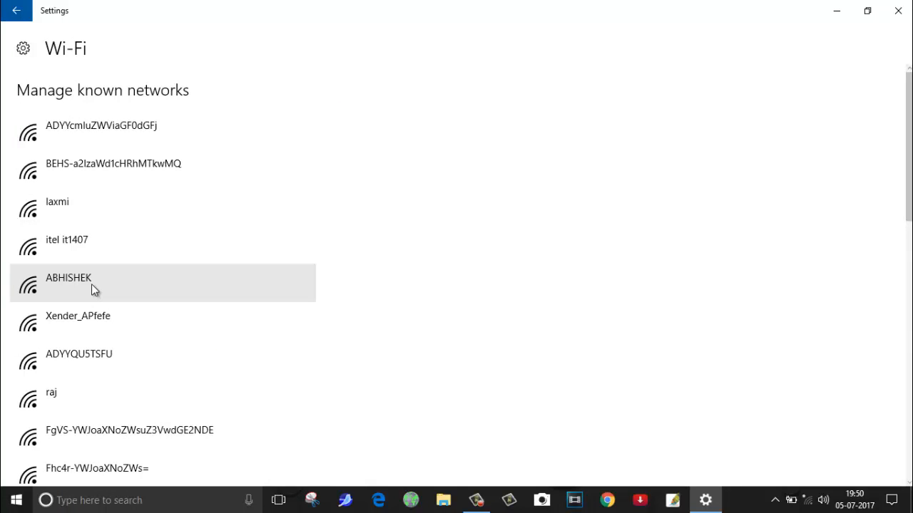
# Step: Forget the ABHISHEK entry in known networks, then close Windows Settings
pyautogui.click(68, 278)
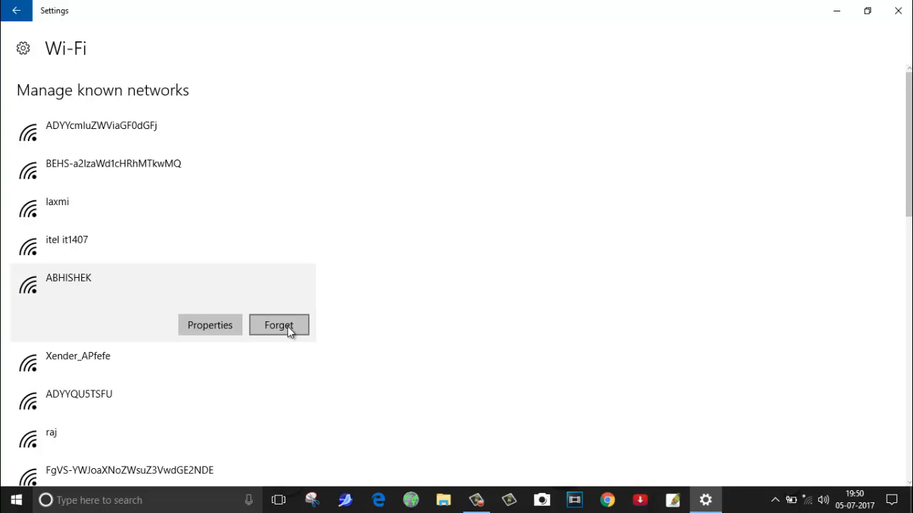
pyautogui.click(278, 325)
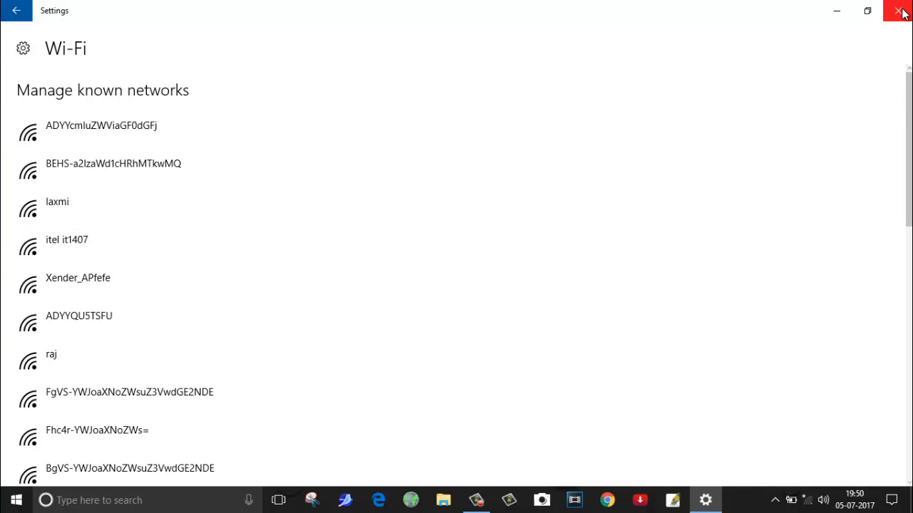
pyautogui.click(902, 10)
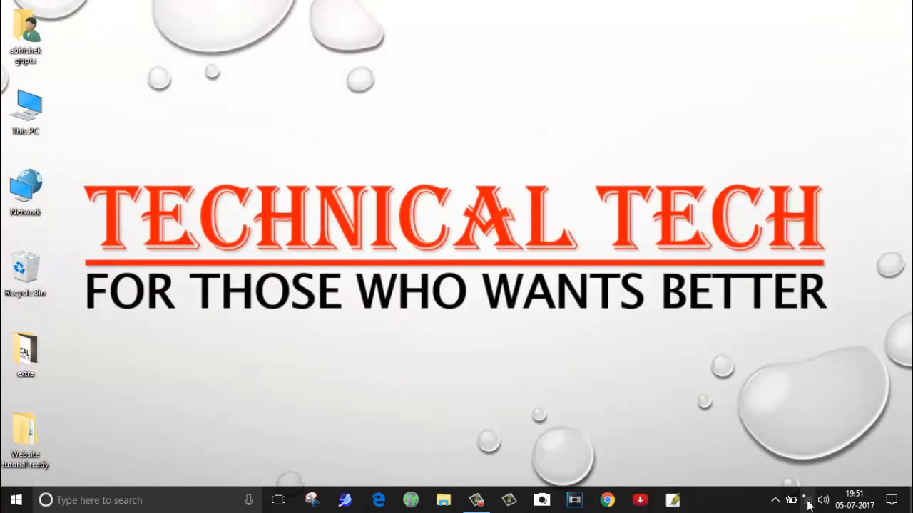
# Step: Join ABHISHEK by entering the new security key and answering the discoverability prompt
pyautogui.click(804, 499)
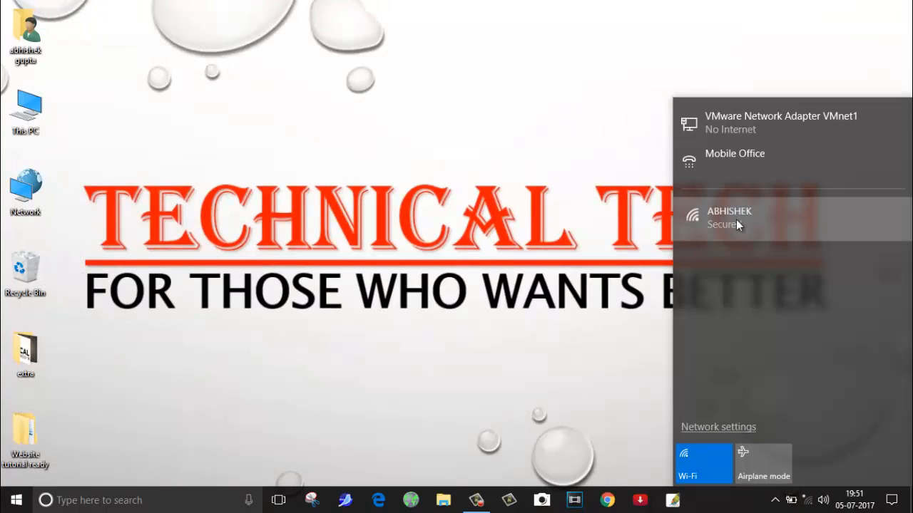
pyautogui.click(728, 217)
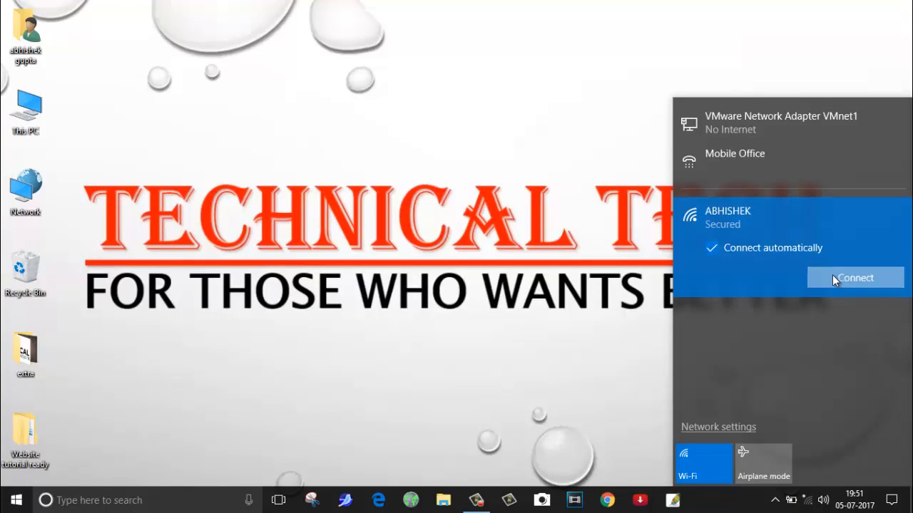
pyautogui.click(854, 277)
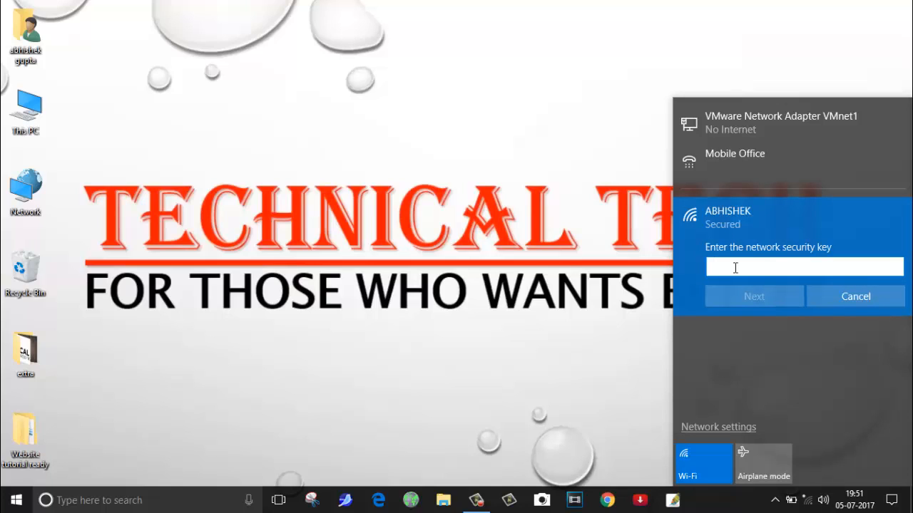
pyautogui.write('•')
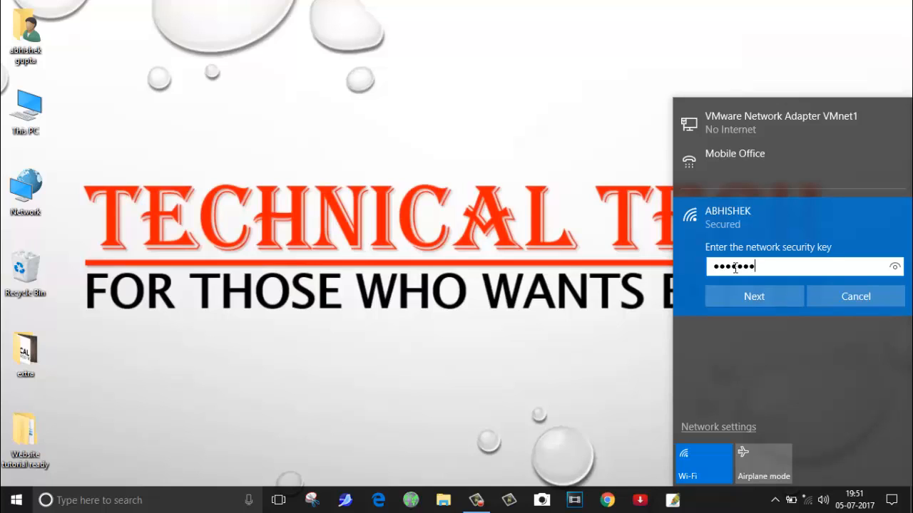
pyautogui.write('••••')
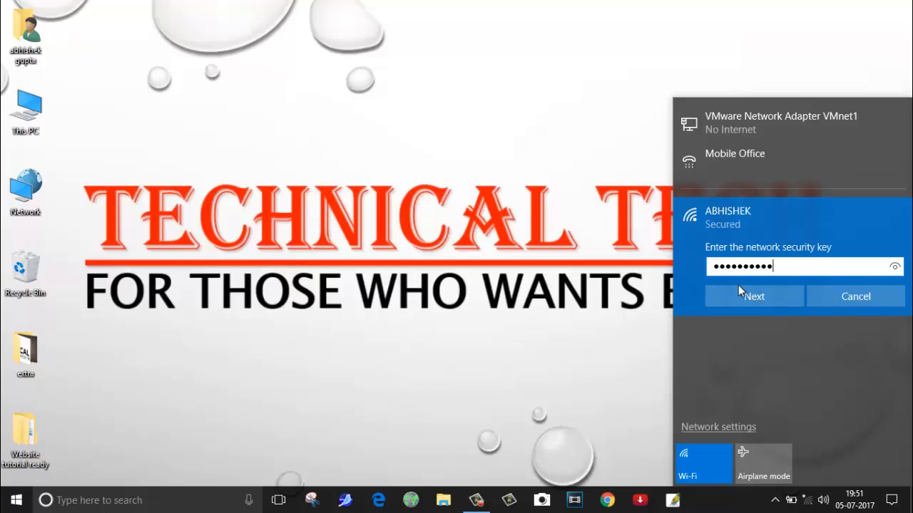
pyautogui.click(754, 296)
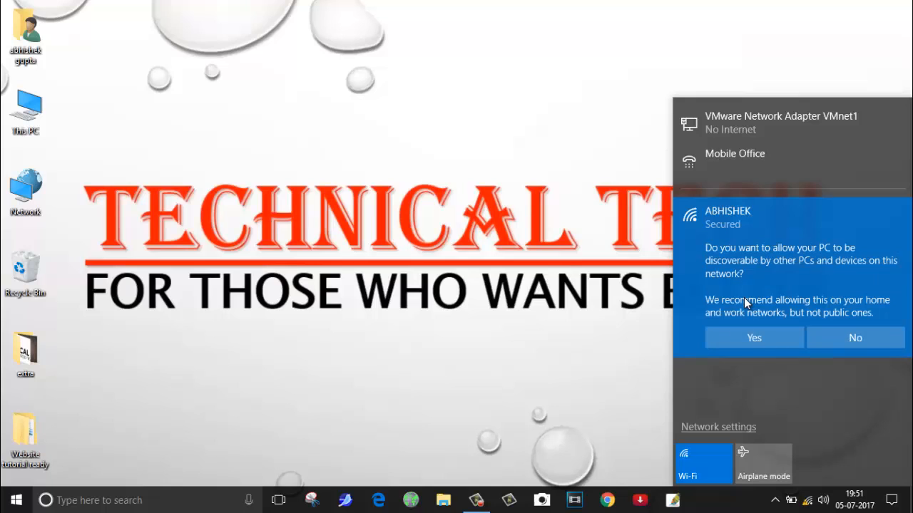
pyautogui.click(754, 337)
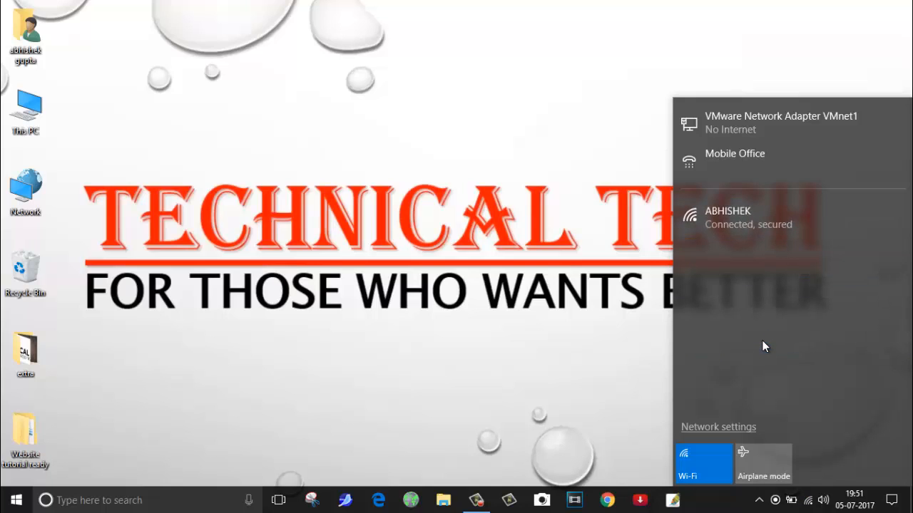
pyautogui.moveTo(723, 240)
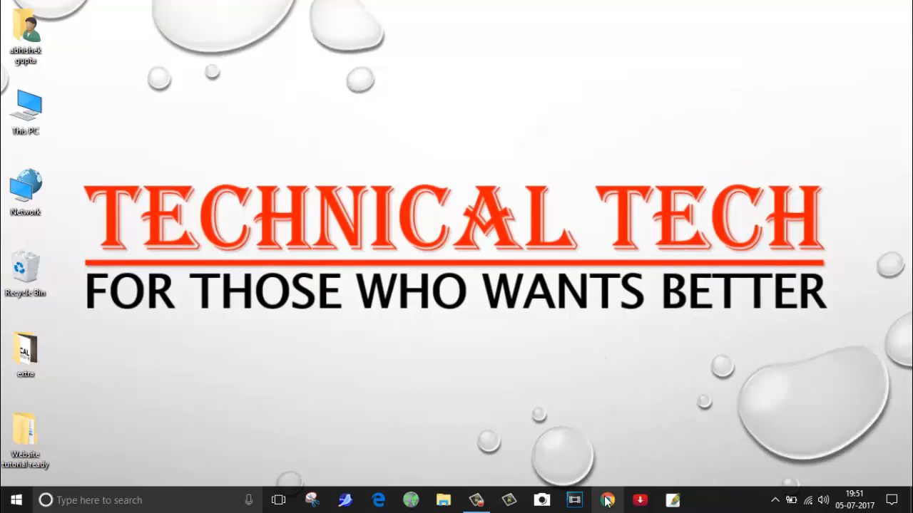
# Step: Launch Chrome from the taskbar and open YouTube via the bookmarks bar
pyautogui.click(606, 500)
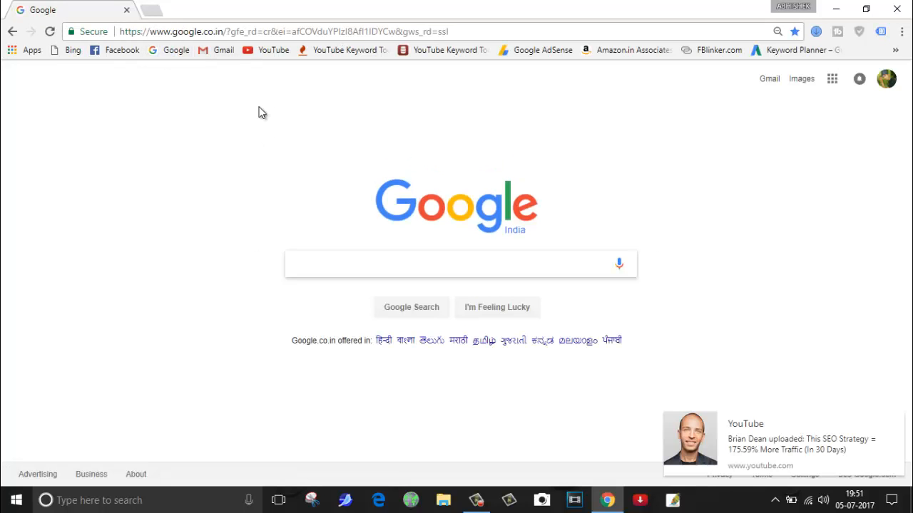
pyautogui.moveTo(273, 50)
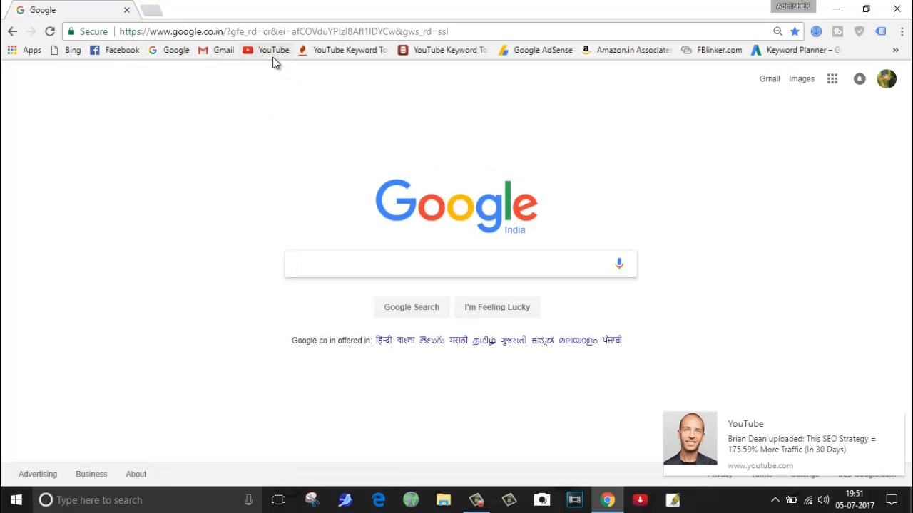
pyautogui.click(273, 49)
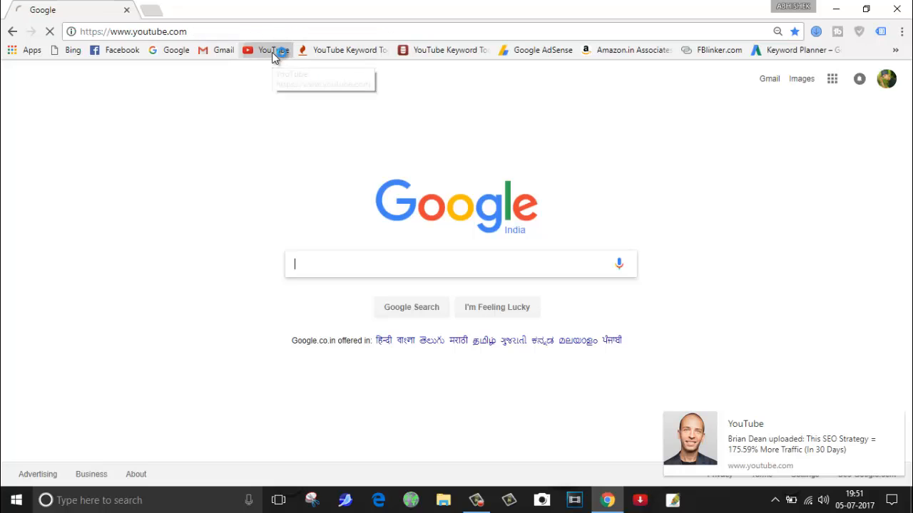
pyautogui.click(266, 50)
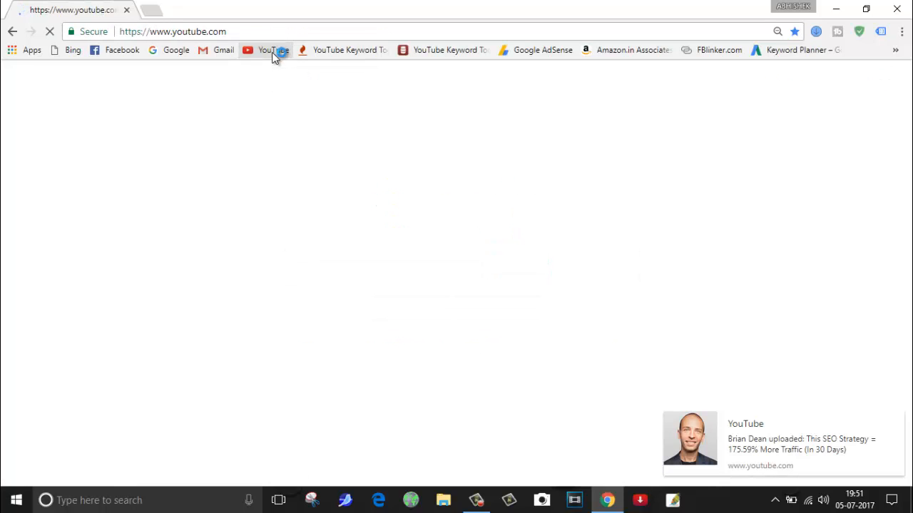